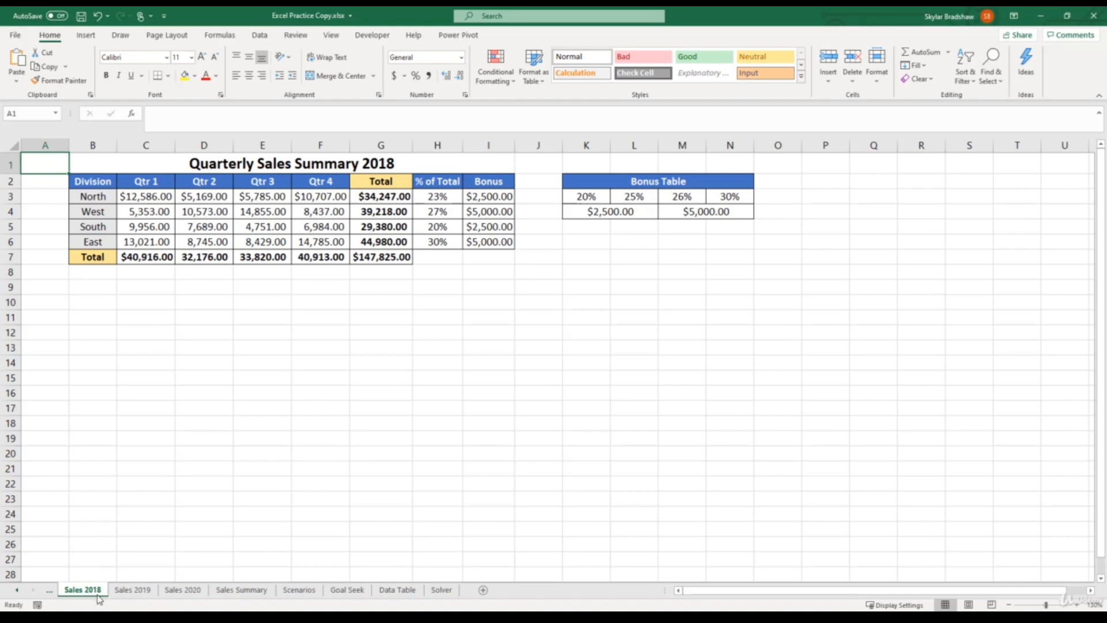
mouse_move(131, 590)
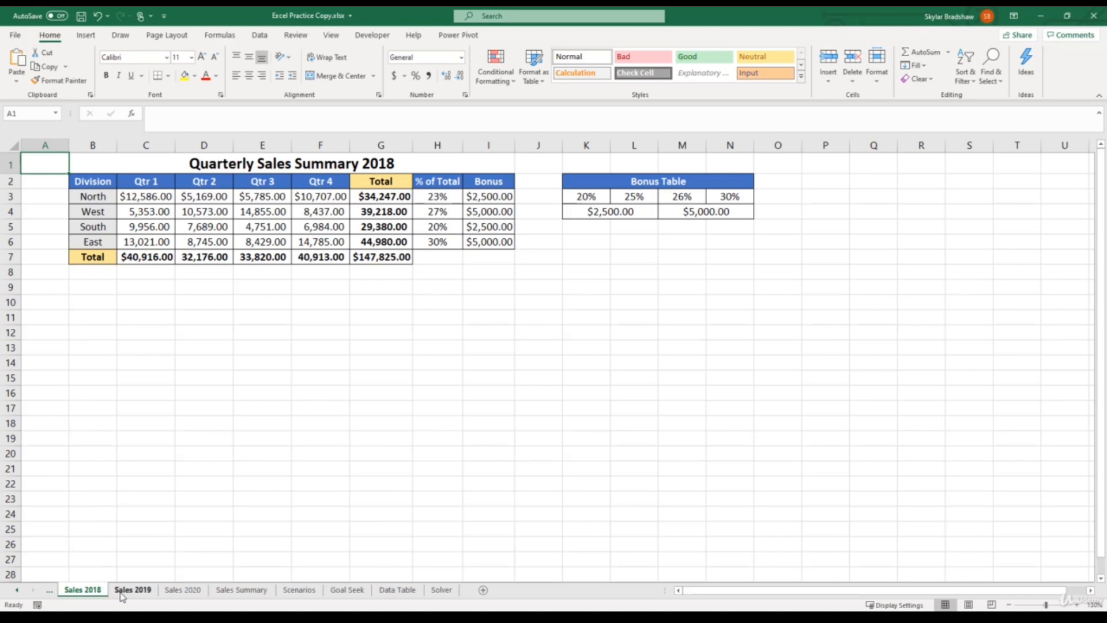
Step: Review the Sales 2019 and Sales 2020 sheets, then show the Sales Summary sheet
click(131, 589)
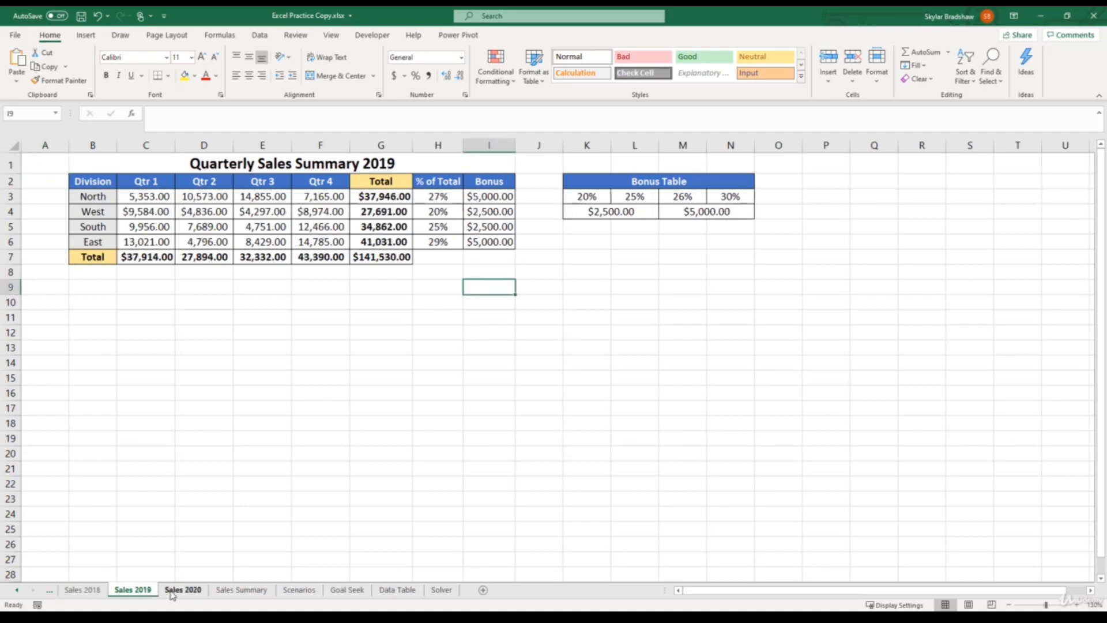
click(183, 589)
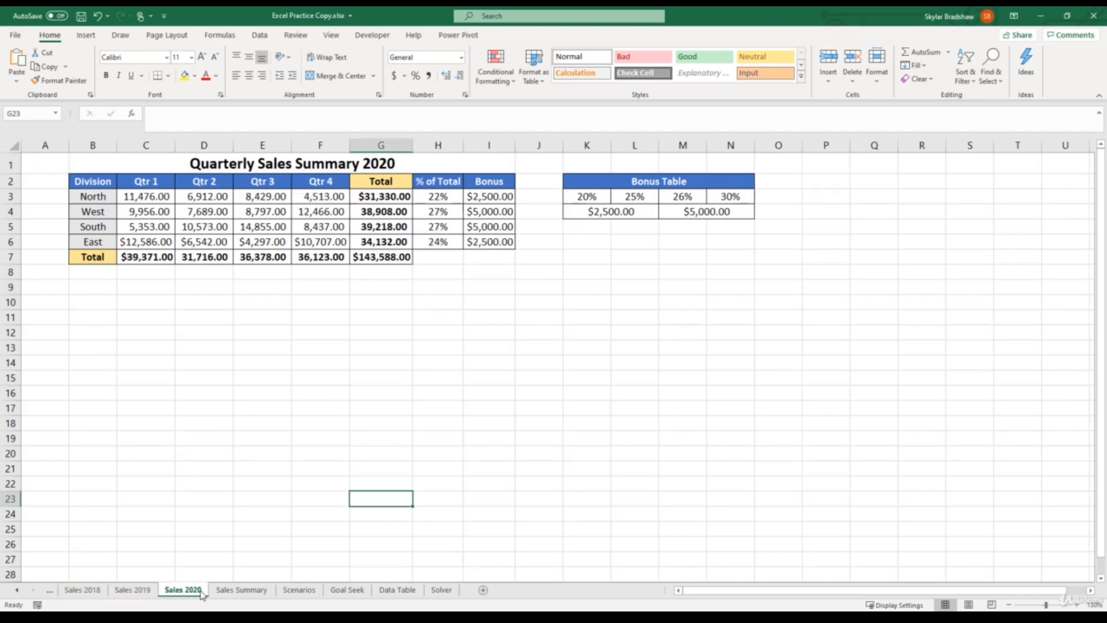
click(241, 590)
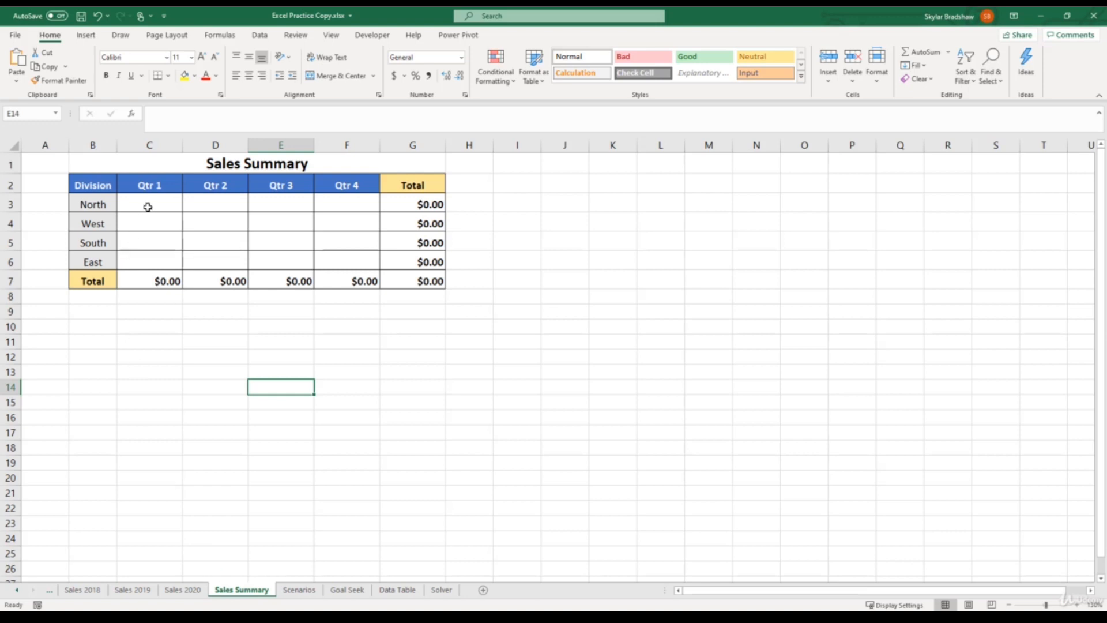
Step: Enter in C3 a 3D formula summing North Qtr 1 from Sales 2018, 2019 and 2020, giving $29,415.00
click(149, 204)
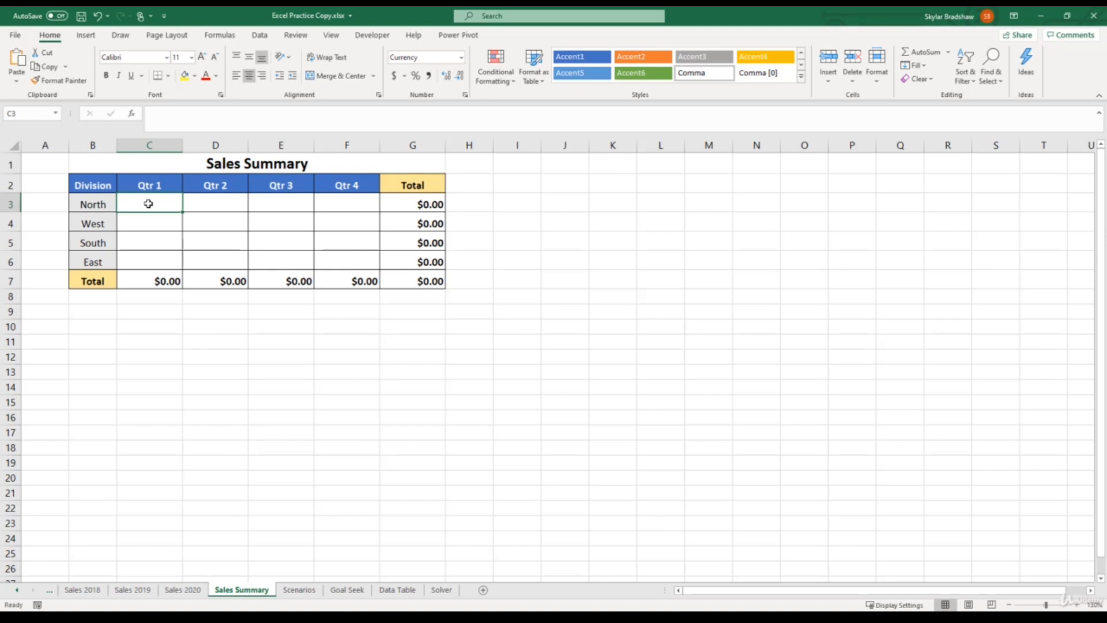
text(='Sales 2018'!)
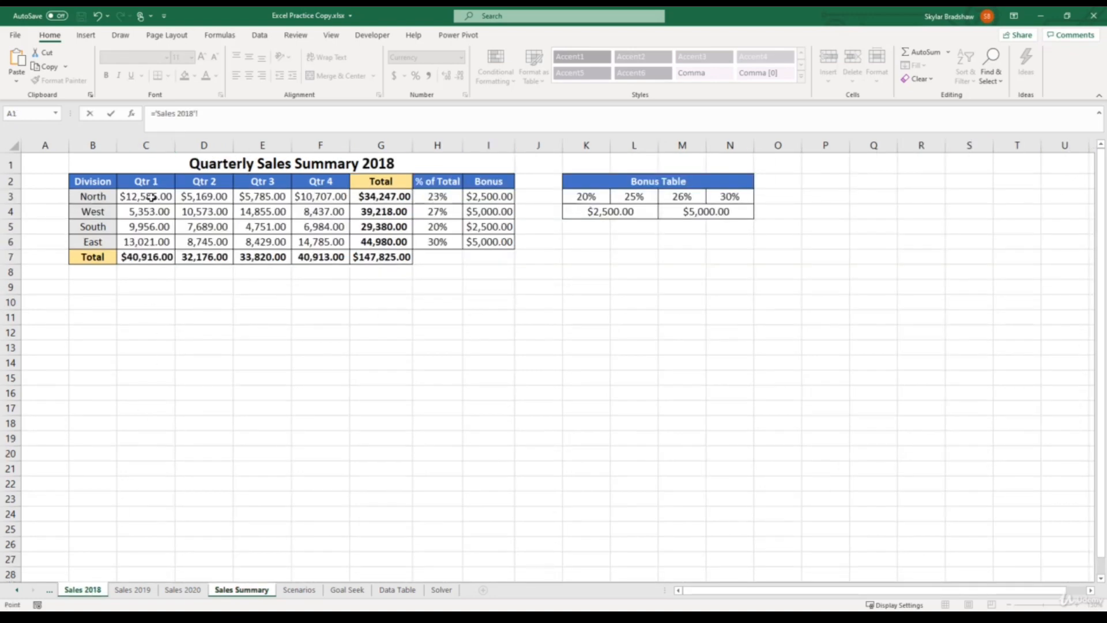
click(146, 196)
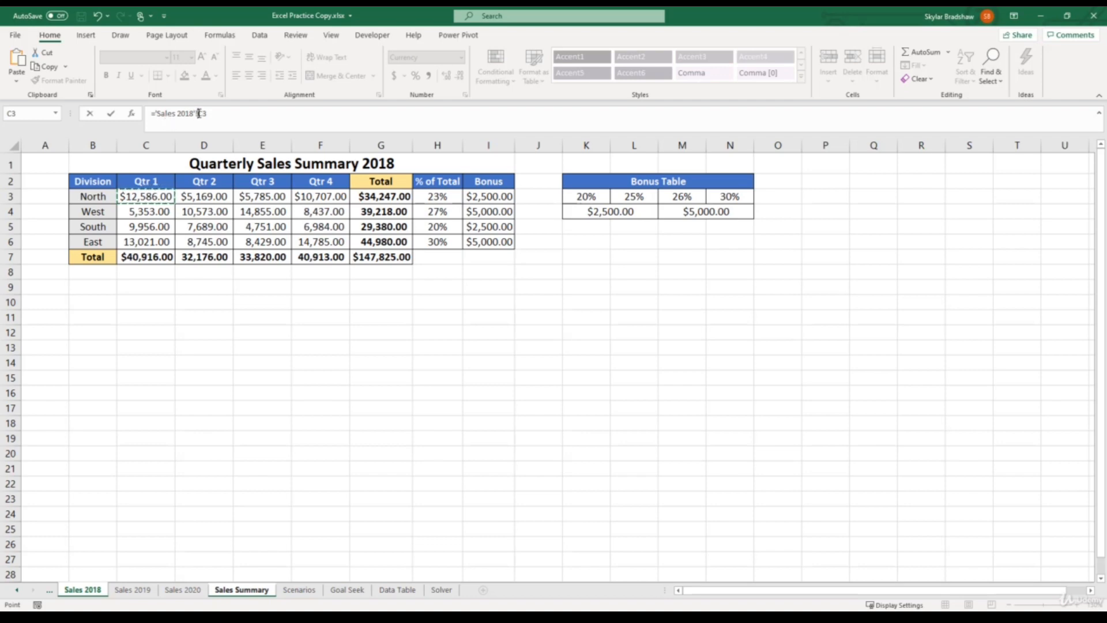
click(175, 113)
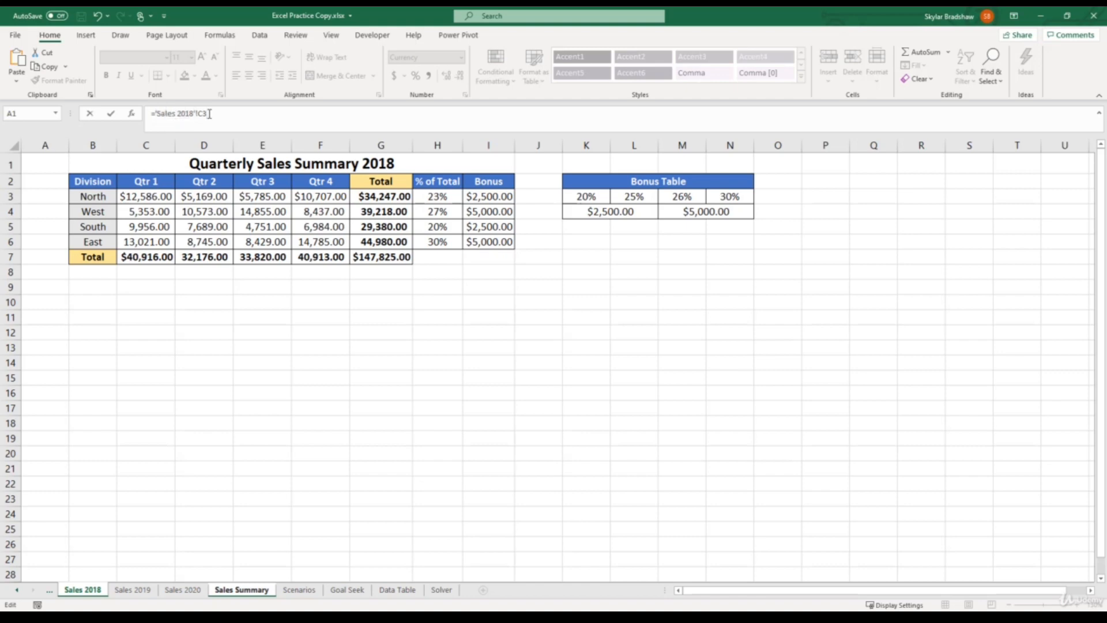
text(+)
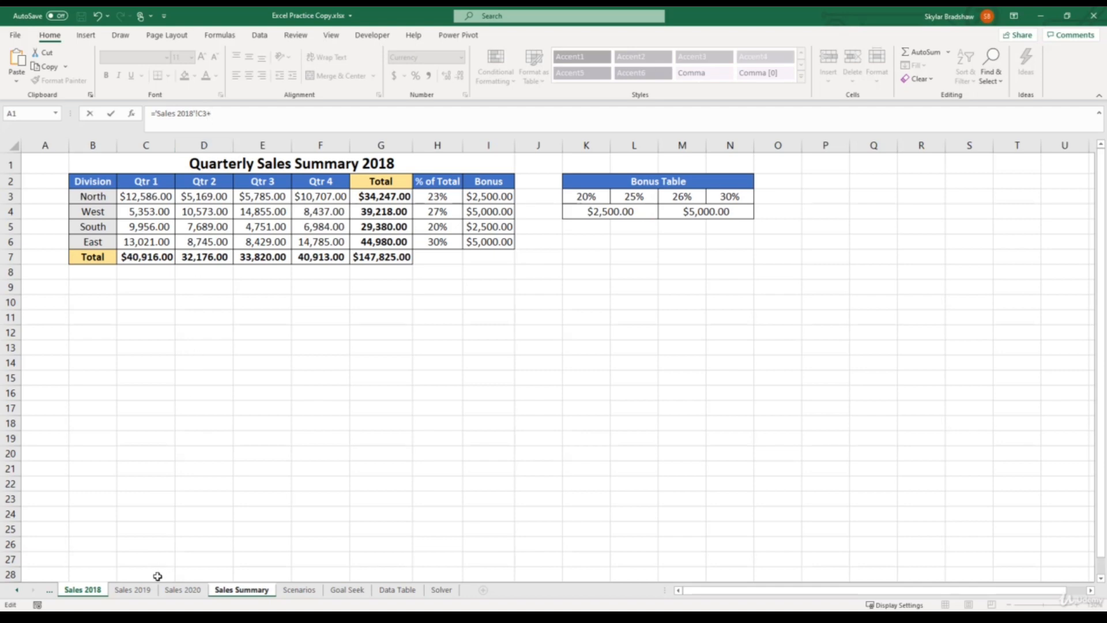
click(131, 590)
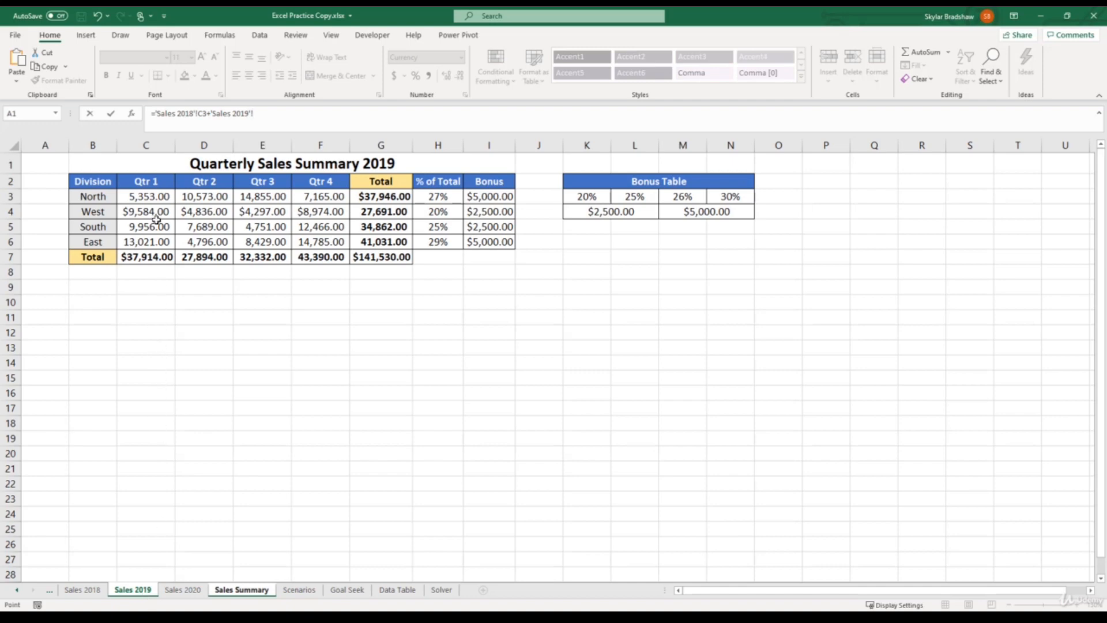
click(145, 196)
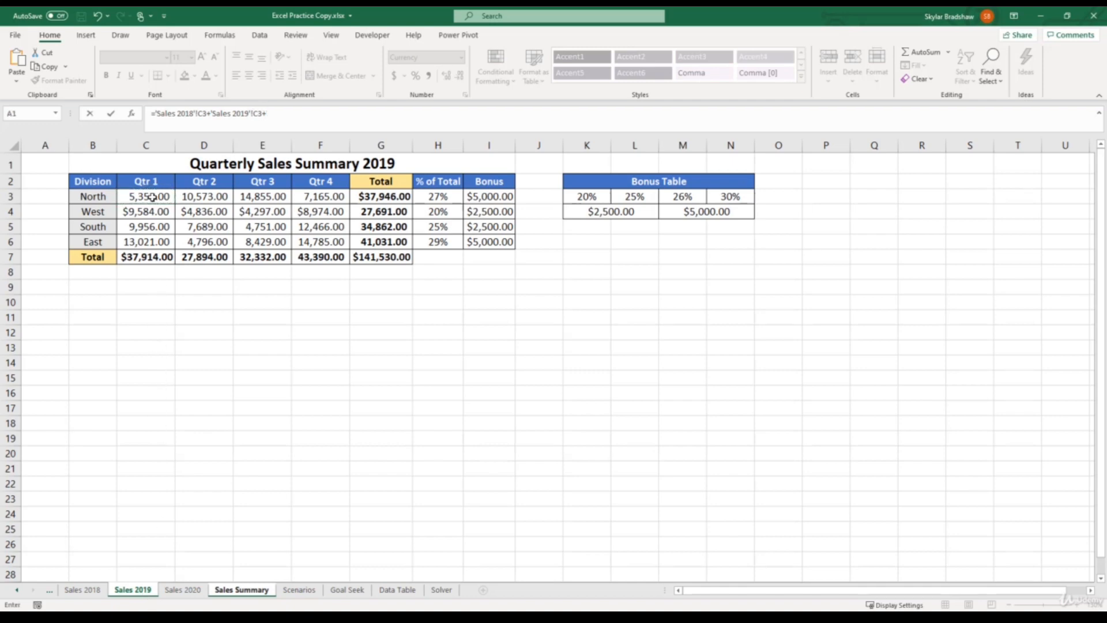
click(183, 589)
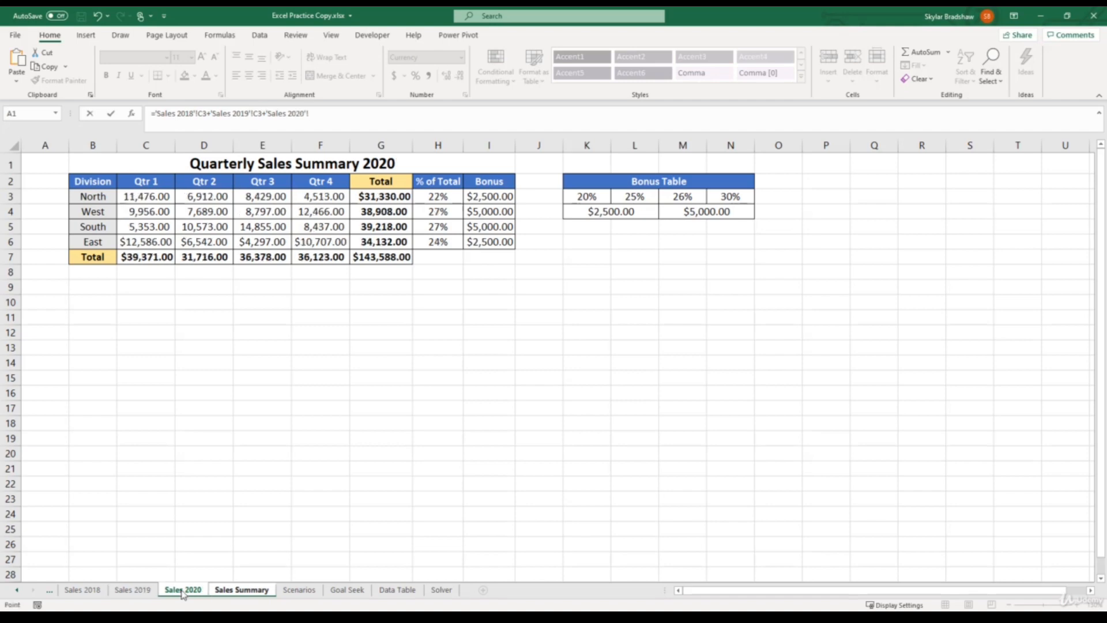
click(146, 196)
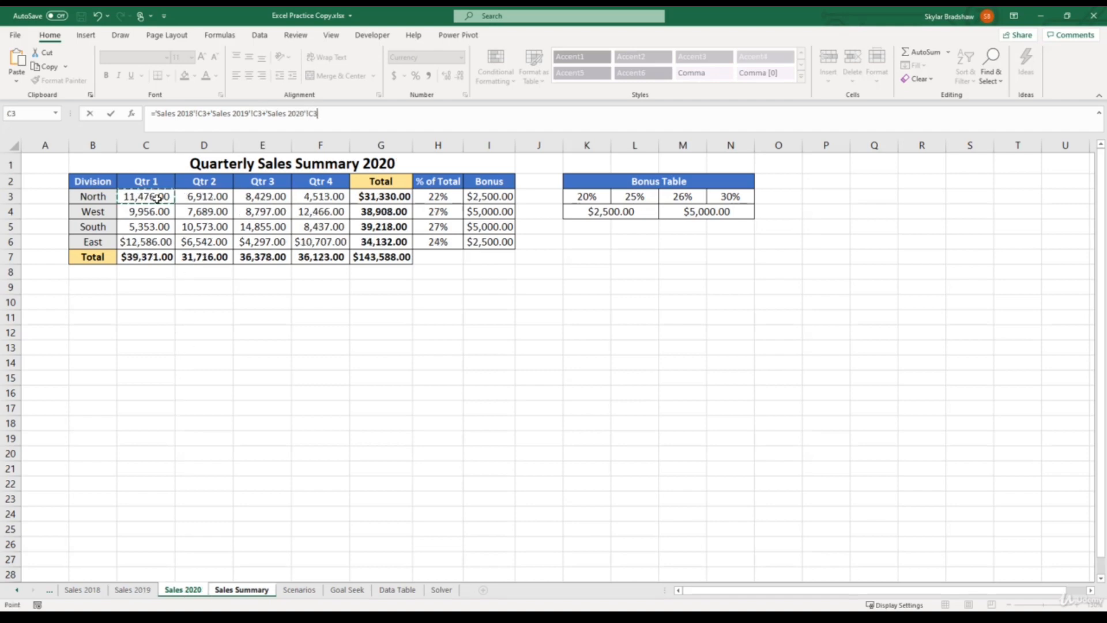
key(Enter)
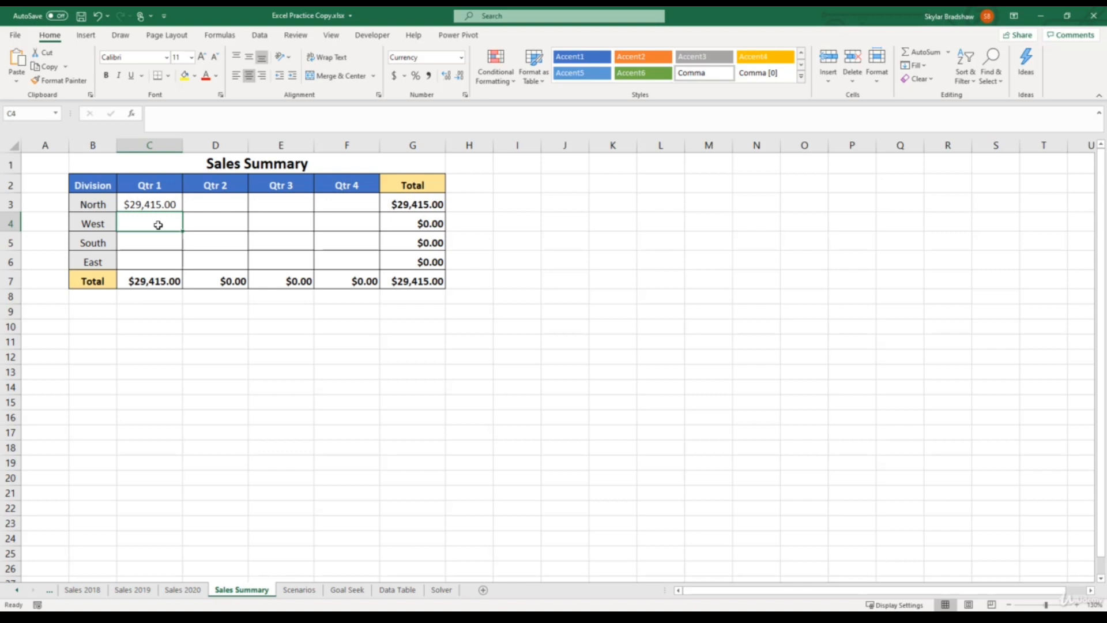
mouse_move(262, 165)
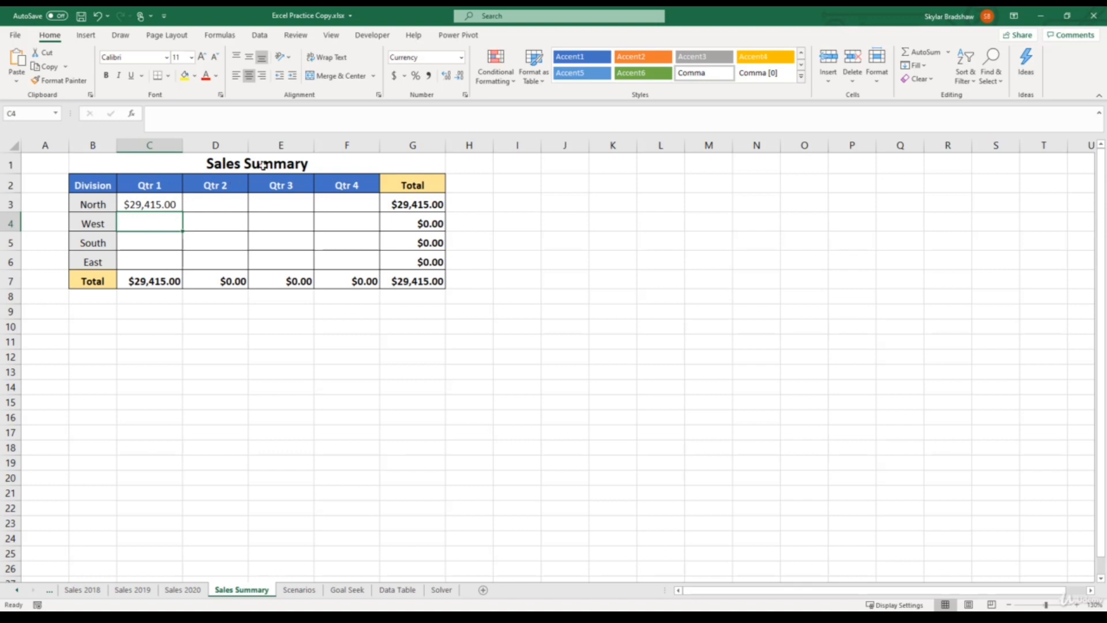
Step: Open a second window of the same workbook via View > New Window
click(331, 34)
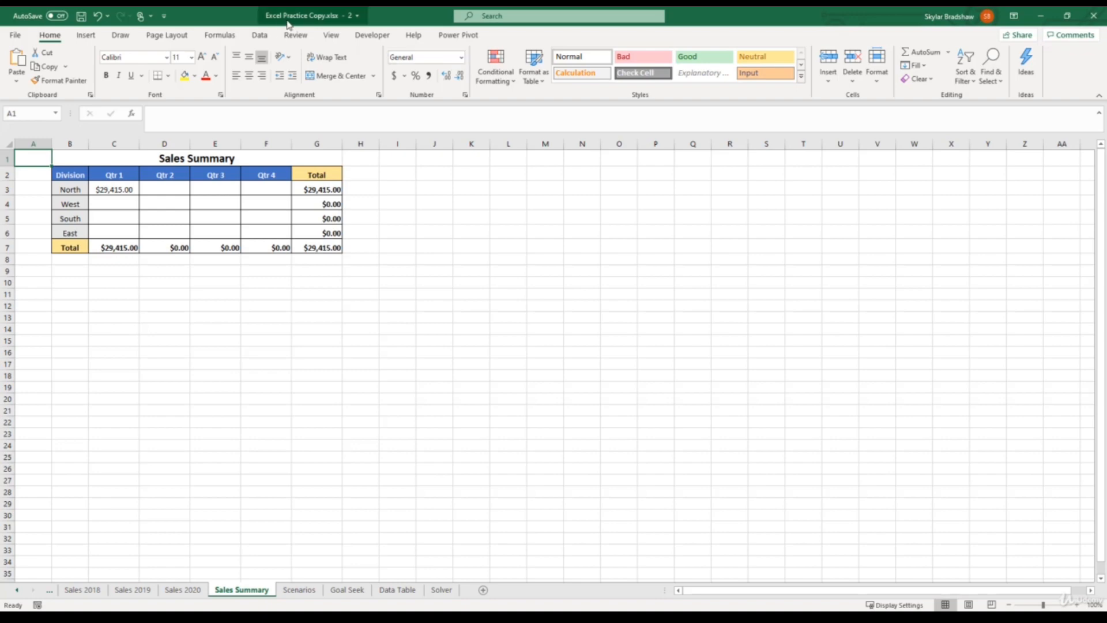
mouse_move(313, 26)
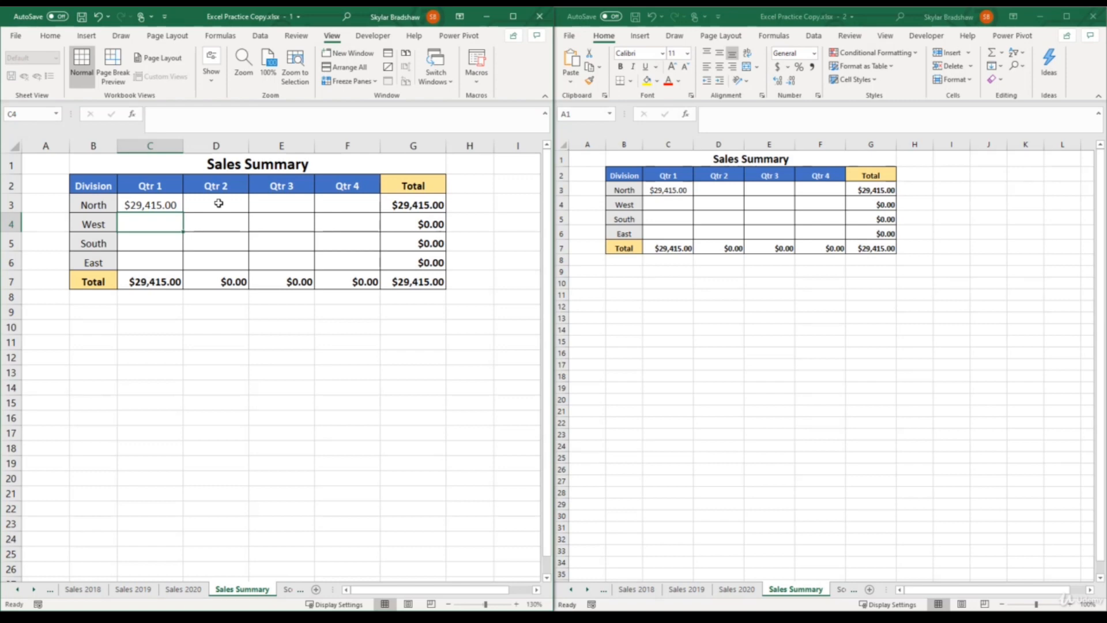
Step: Enter in D3 a 3D formula summing North Qtr 2 from the three yearly sheets, giving $22,654.00
click(215, 206)
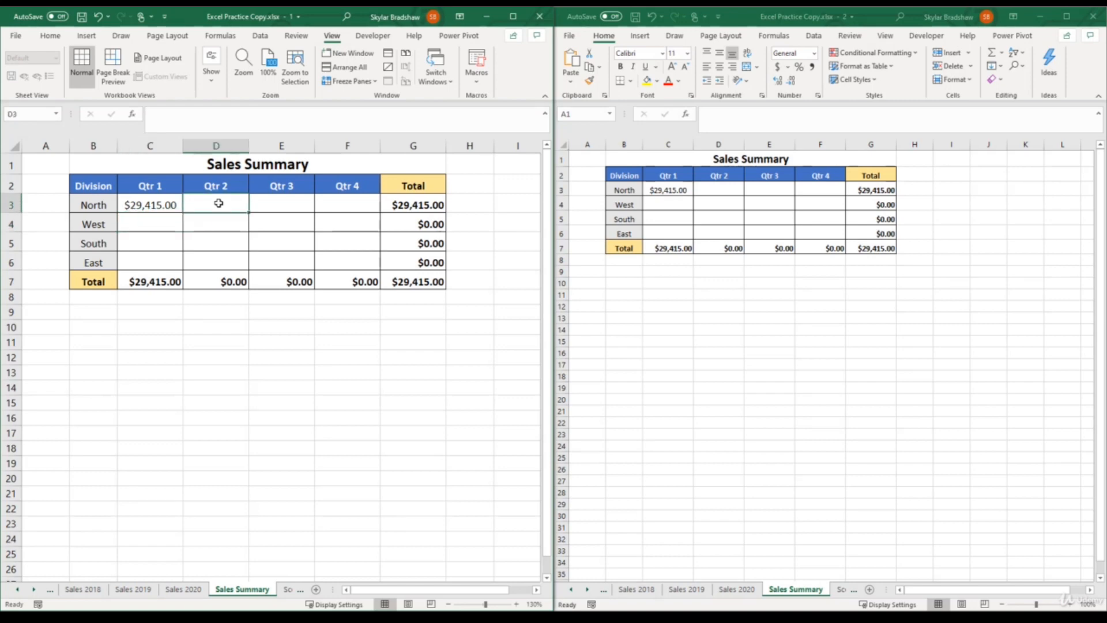
text(=)
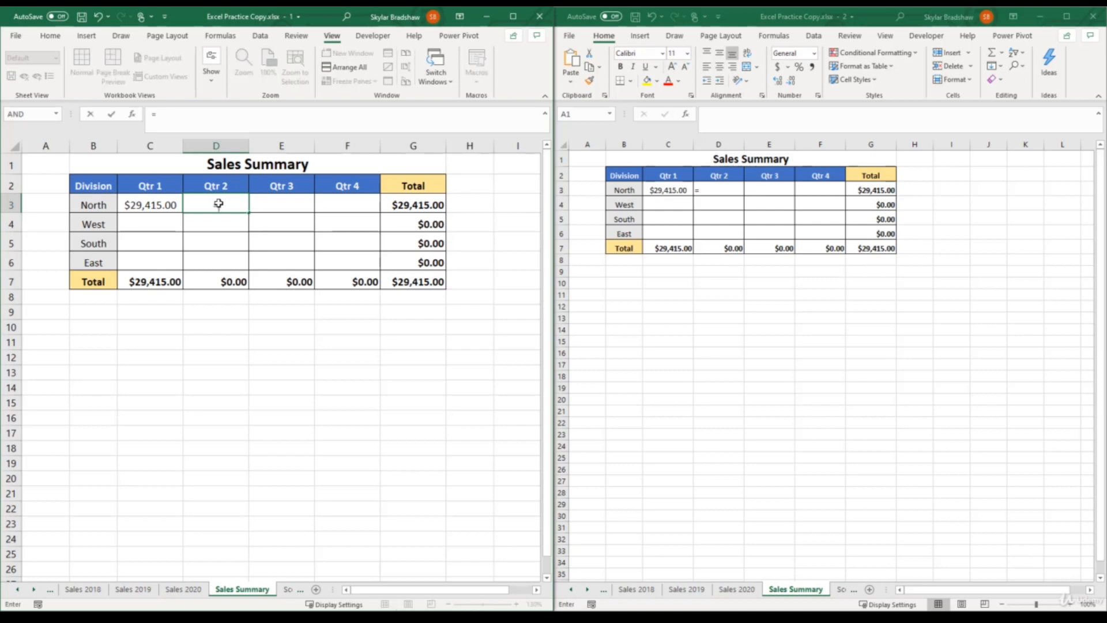
text(=)
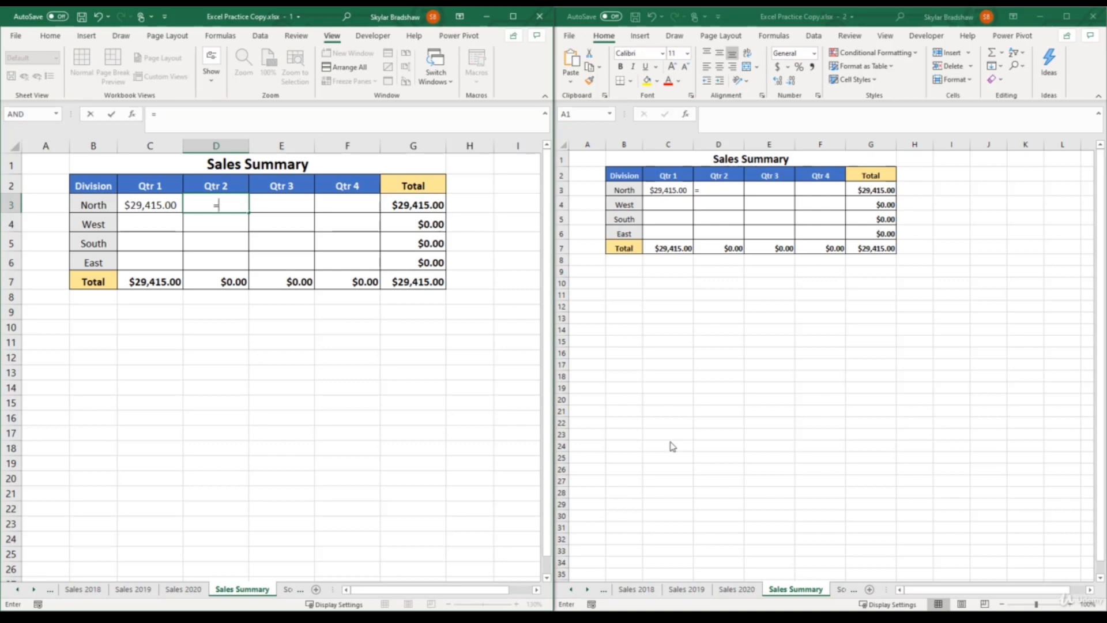
click(635, 589)
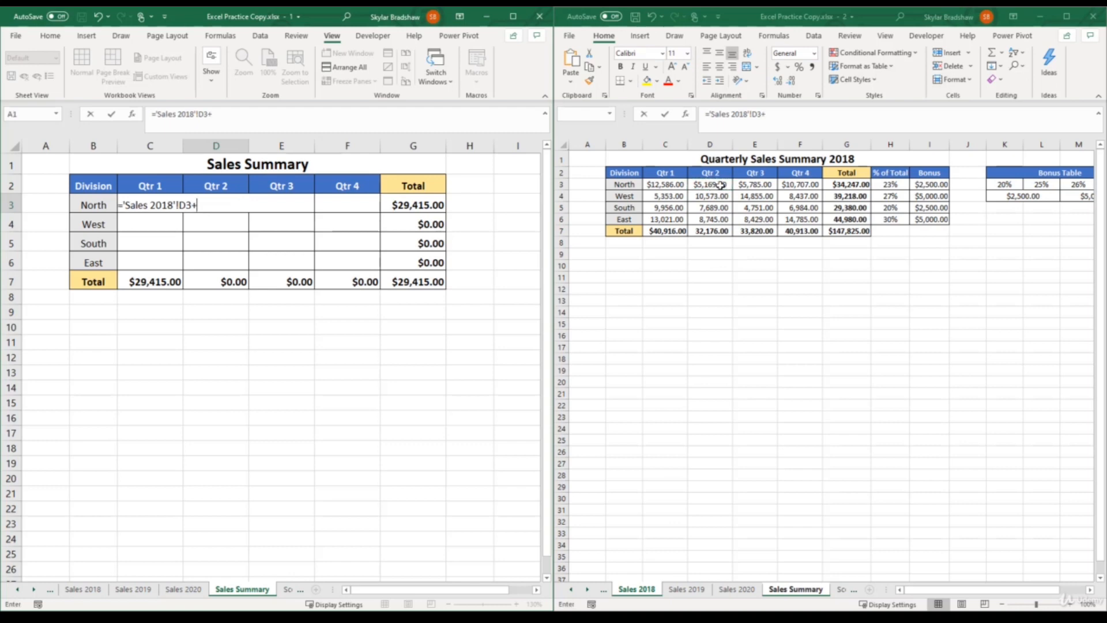
click(685, 588)
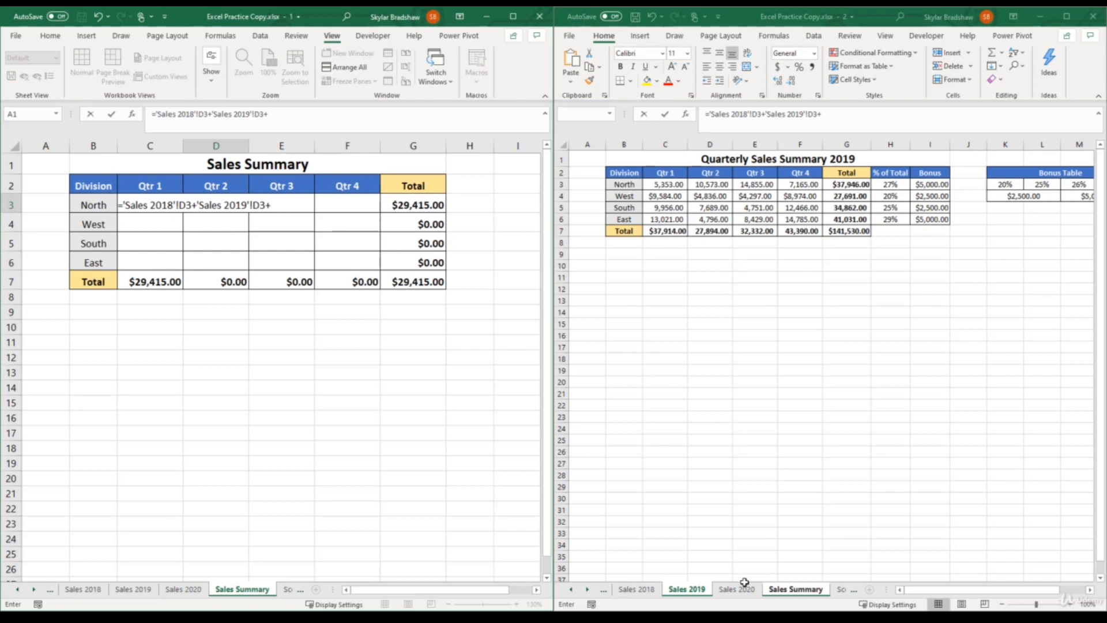
click(736, 588)
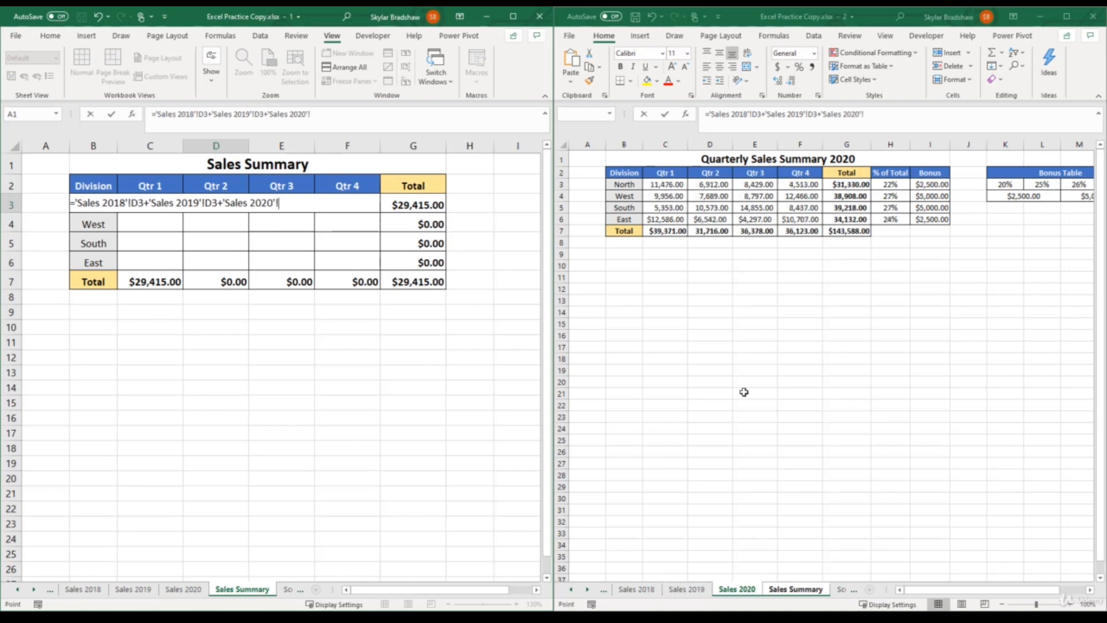
click(709, 184)
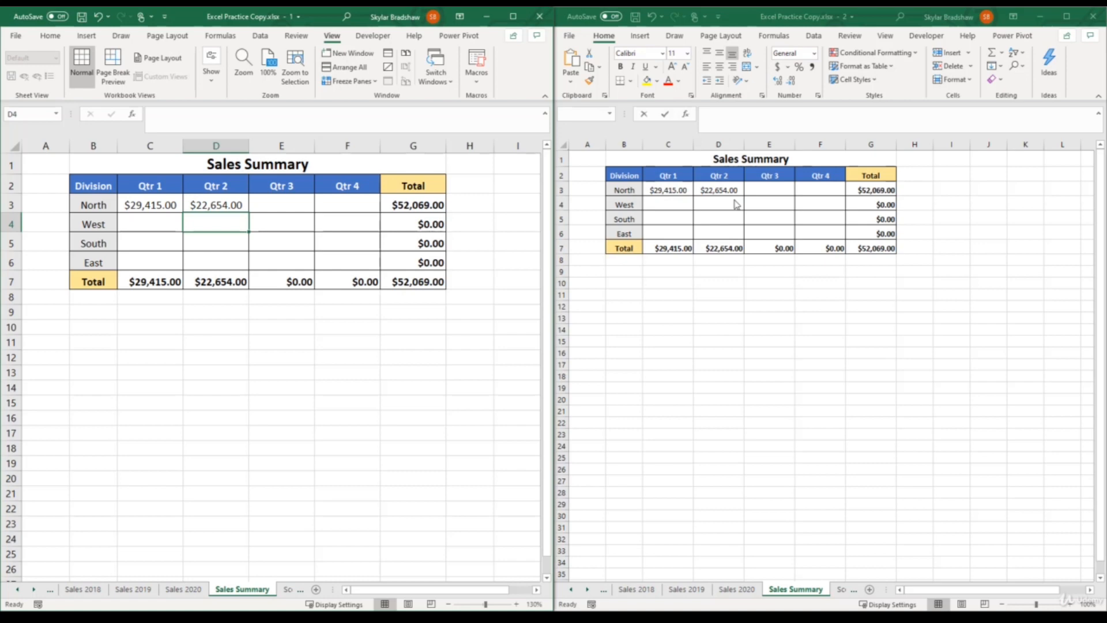
mouse_move(339, 319)
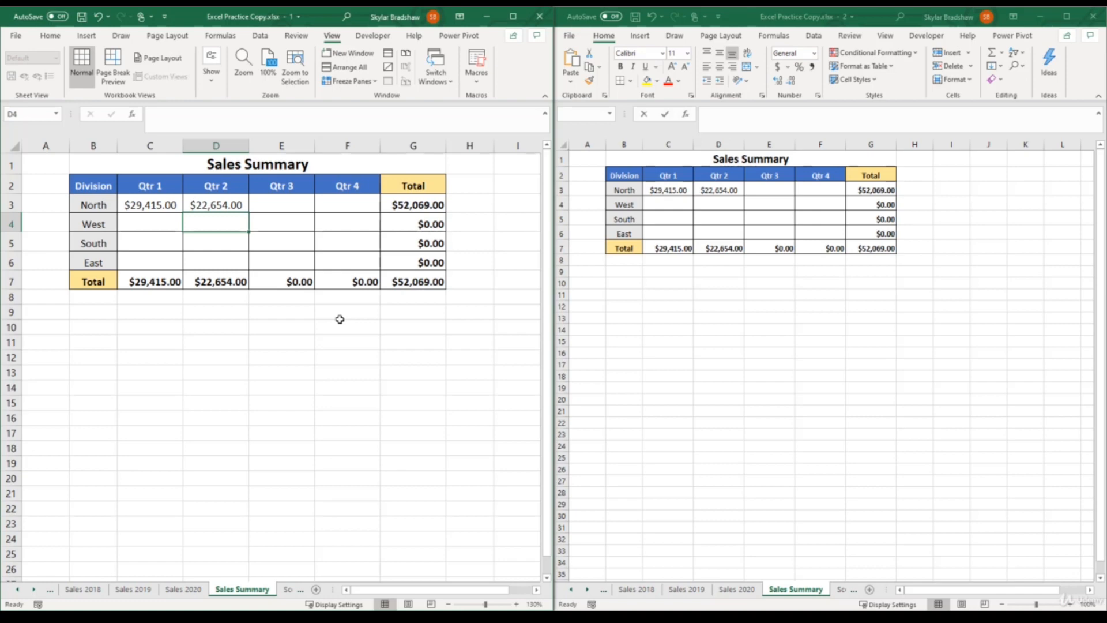
Step: Put the text 'hi' in West Qtr 2 (D4) so it shows in both windows
text(hi)
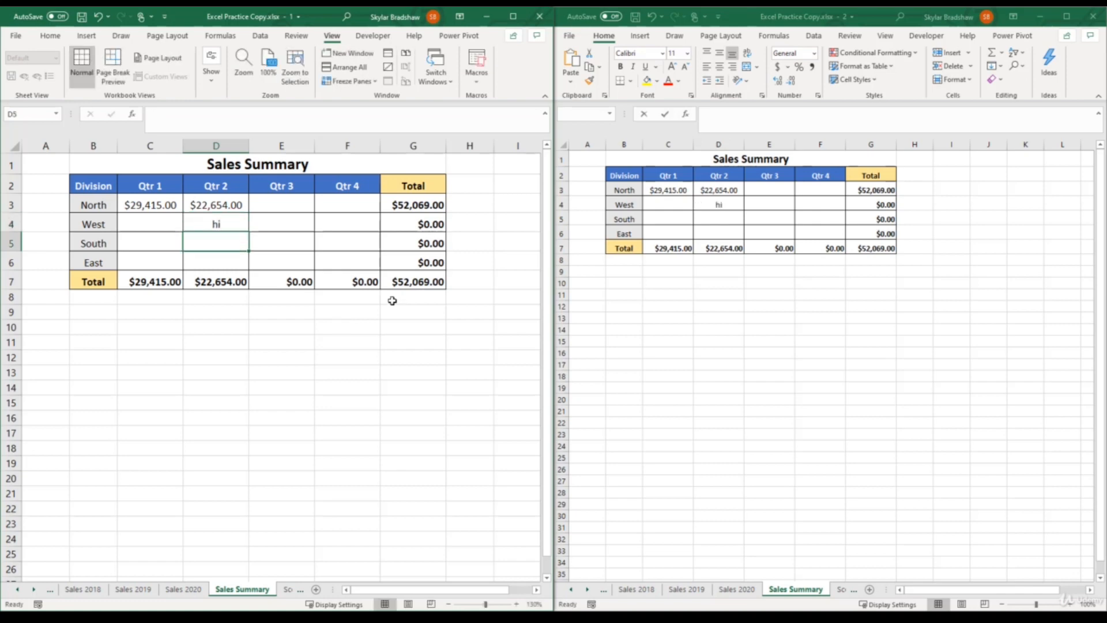
mouse_move(709, 215)
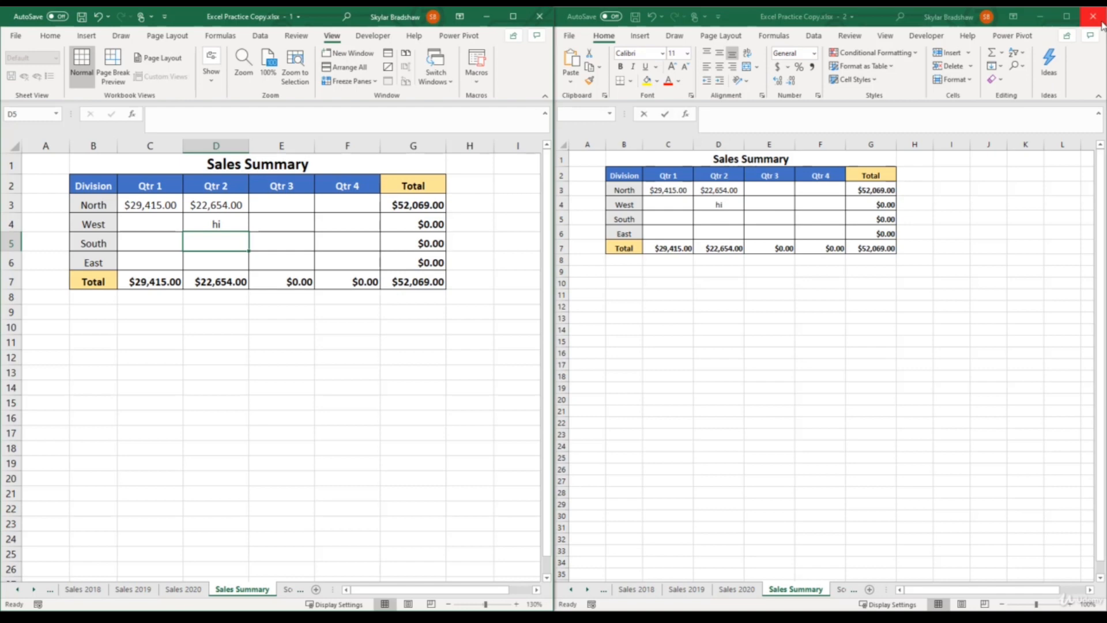
Step: Close the second workbook window and maximize the remaining one
click(1093, 16)
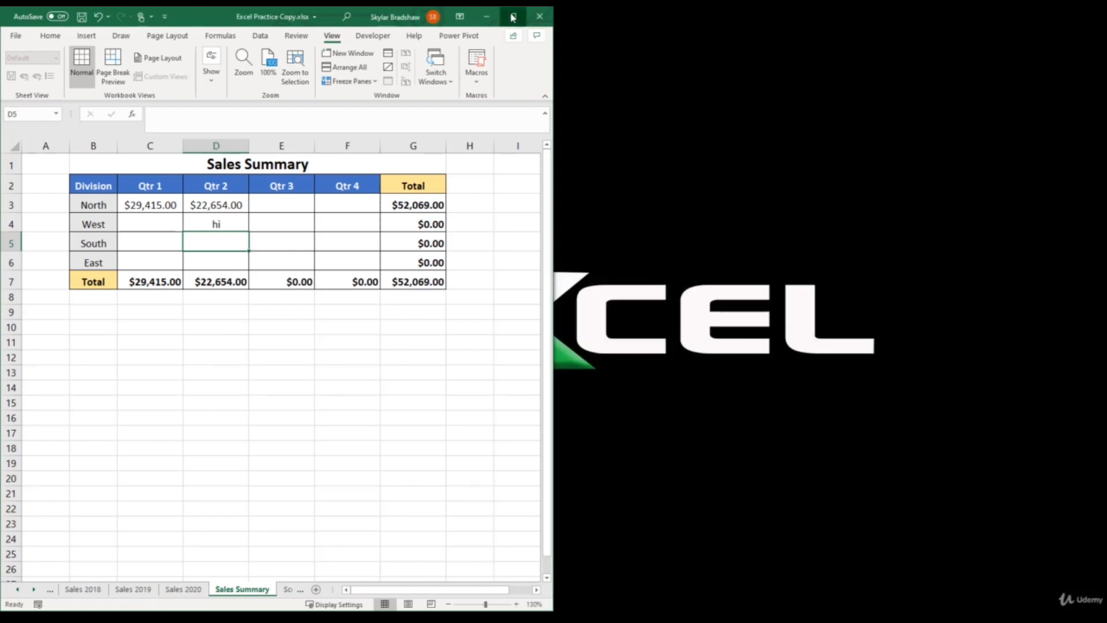
click(512, 16)
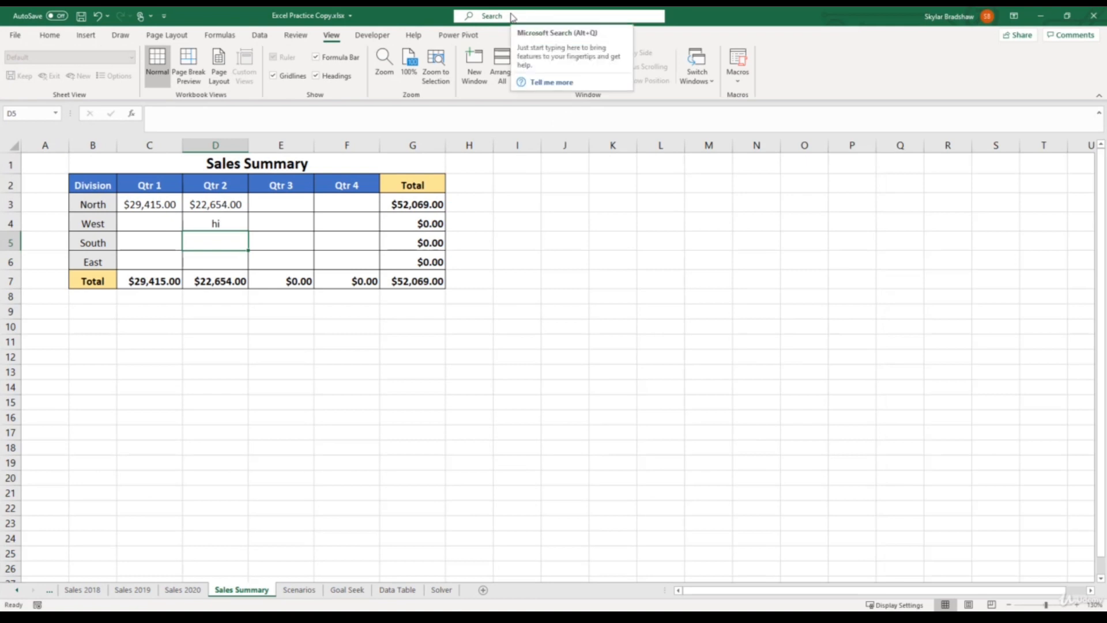